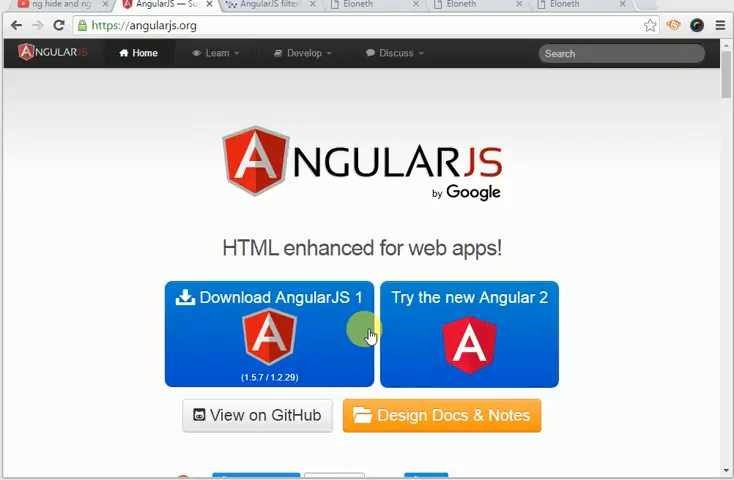
pyautogui.moveTo(368, 272)
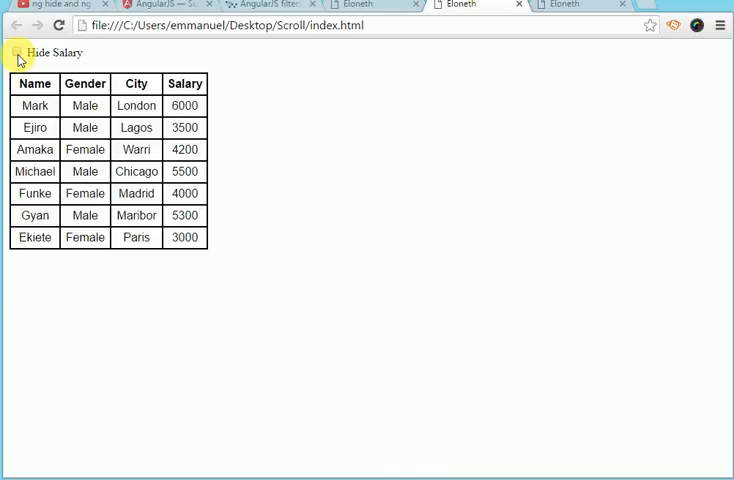
# Toggle the Hide Salary checkbox on and off so salaries become dashes and then reappear
pyautogui.click(16, 52)
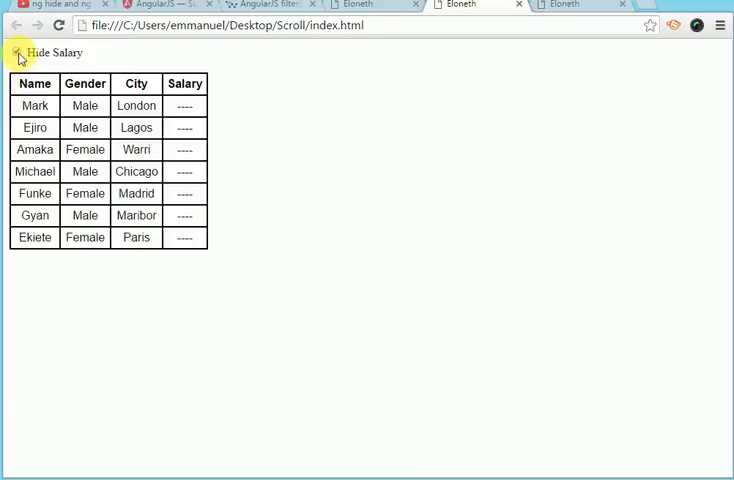
pyautogui.click(18, 52)
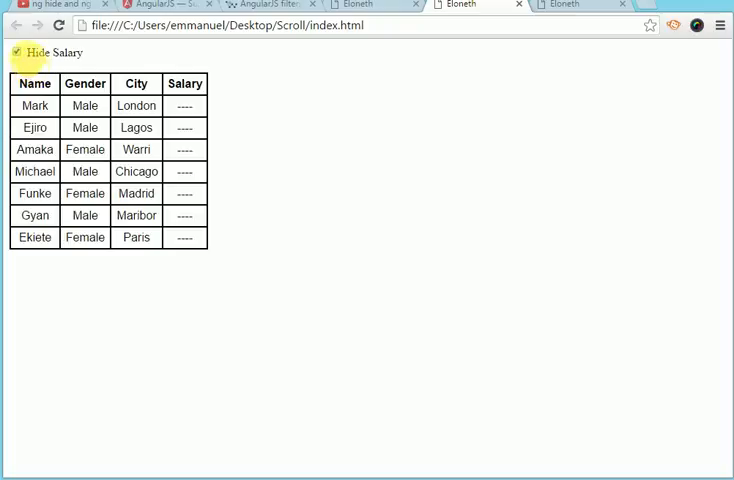
pyautogui.click(16, 52)
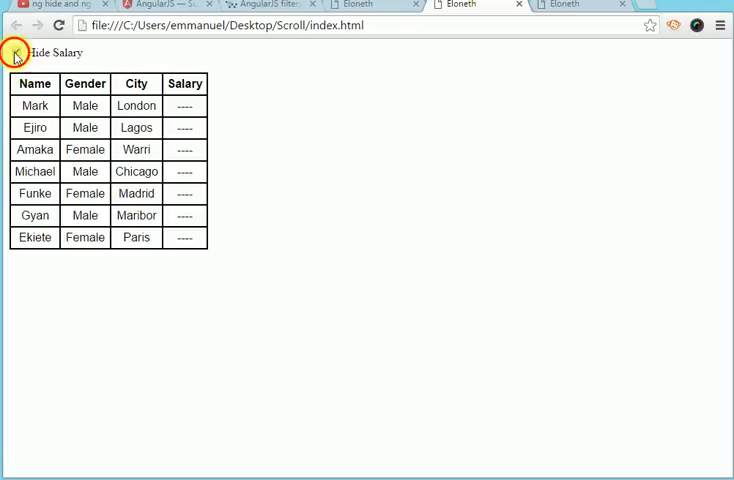
pyautogui.click(16, 52)
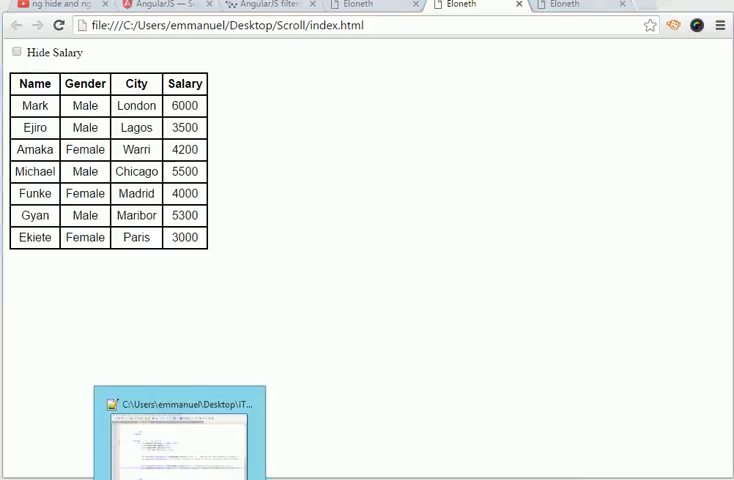
# Switch to index.html in Notepad++ and bring the controller div, comment and table header into view
pyautogui.click(176, 436)
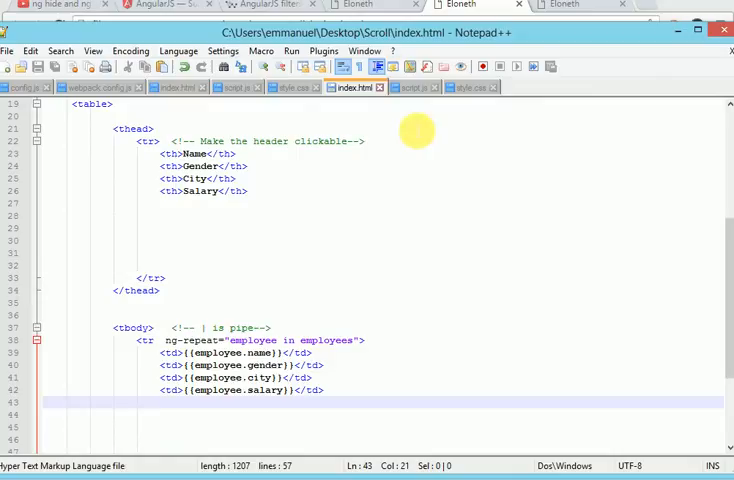
pyautogui.click(412, 88)
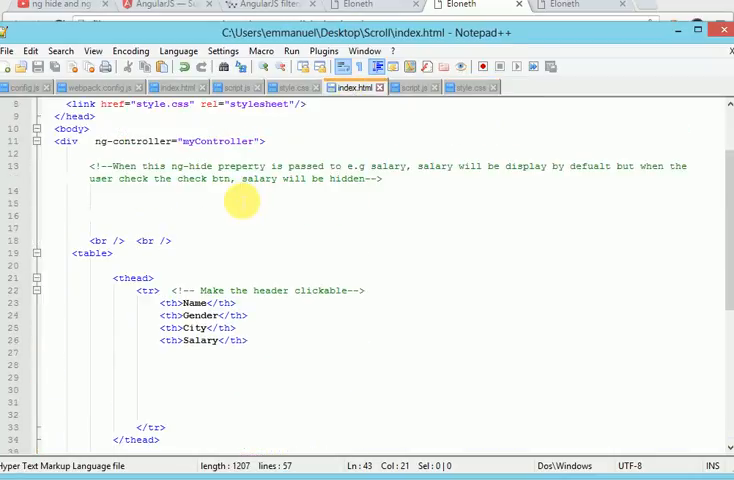
pyautogui.scroll(-3)
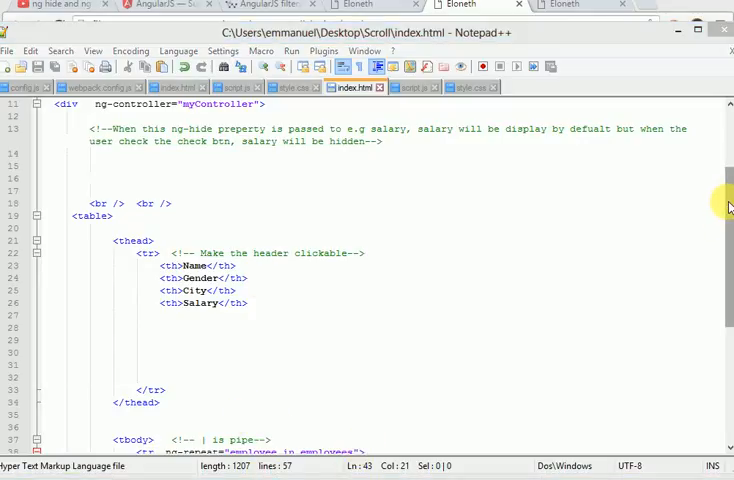
pyautogui.scroll(-3)
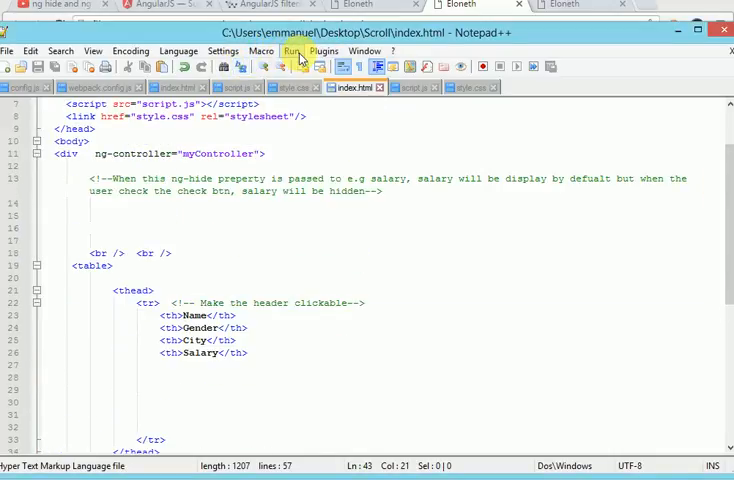
pyautogui.click(294, 52)
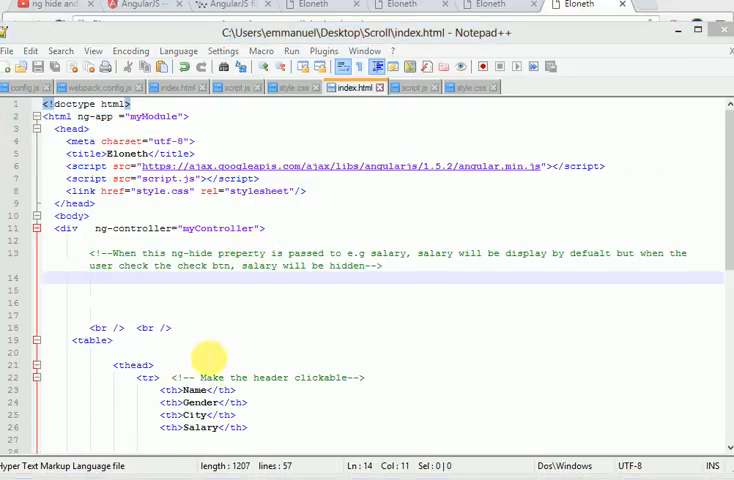
# Add <input type="checkbox" ng-model="hideSalary"/> on a new line above the table markup
pyautogui.write('<')
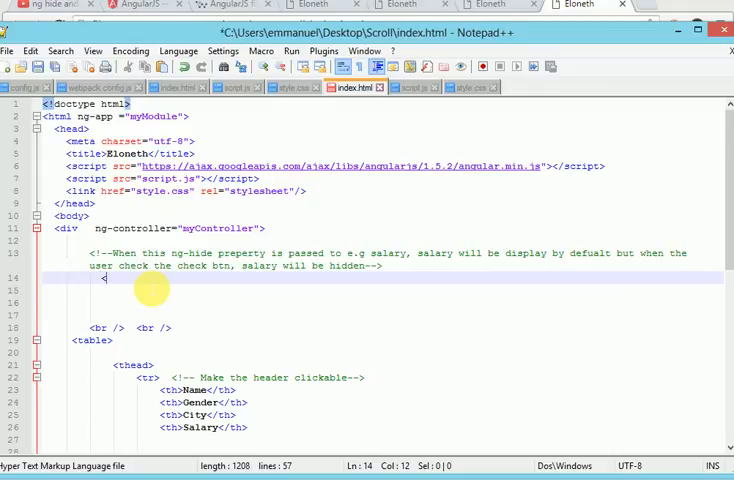
pyautogui.write('>')
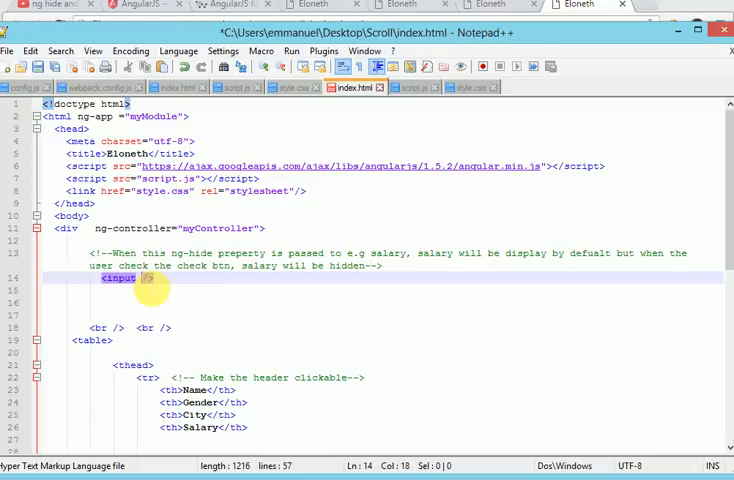
pyautogui.write('type="')
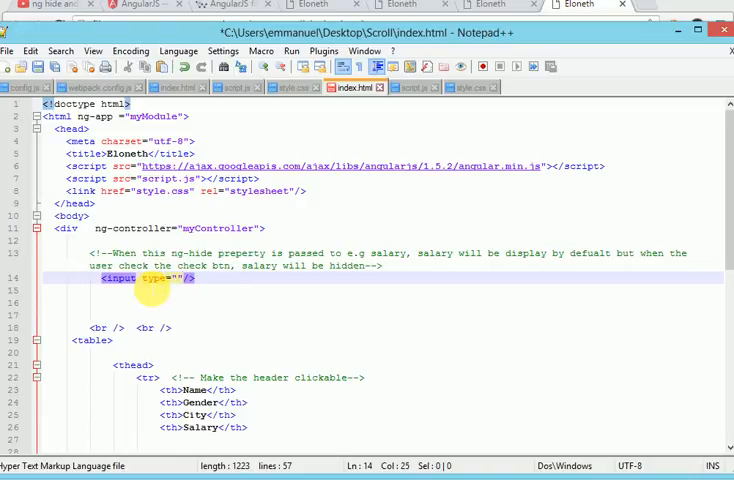
pyautogui.write('checkbox')
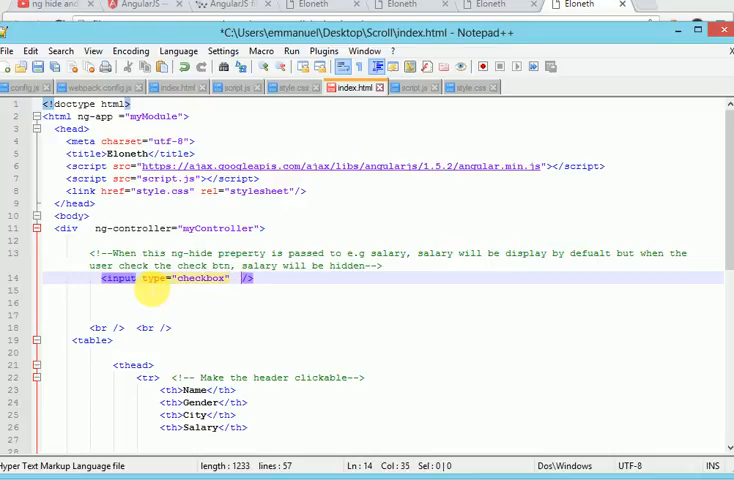
pyautogui.write('ng-model')
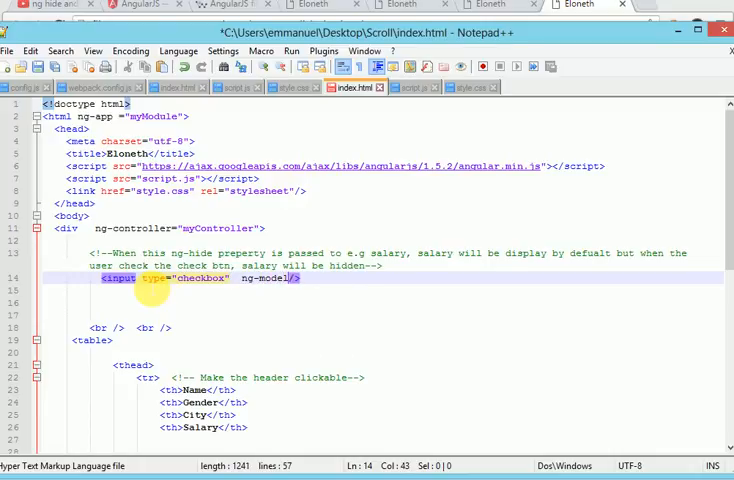
pyautogui.write('/')
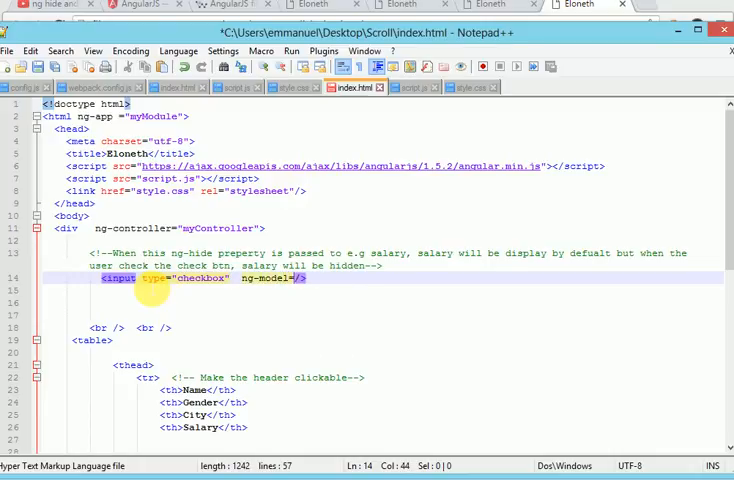
pyautogui.write('"')
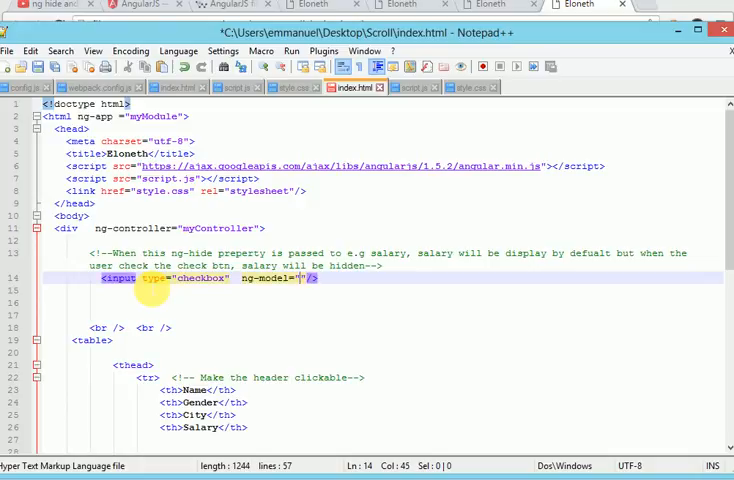
pyautogui.write('hideSa')
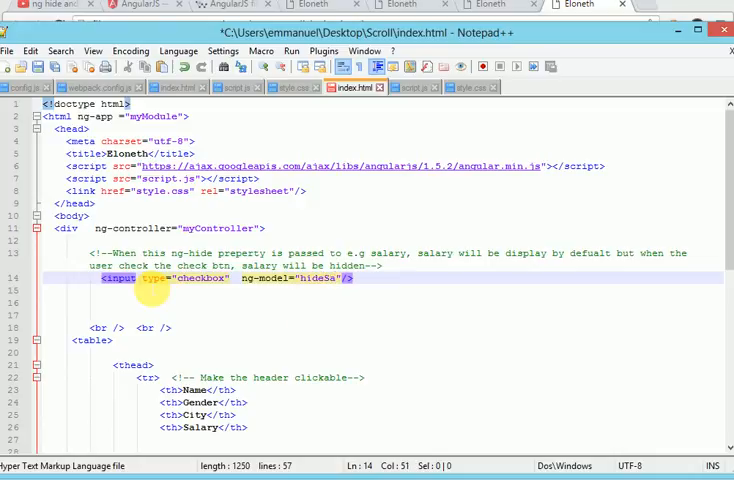
pyautogui.write('lary')
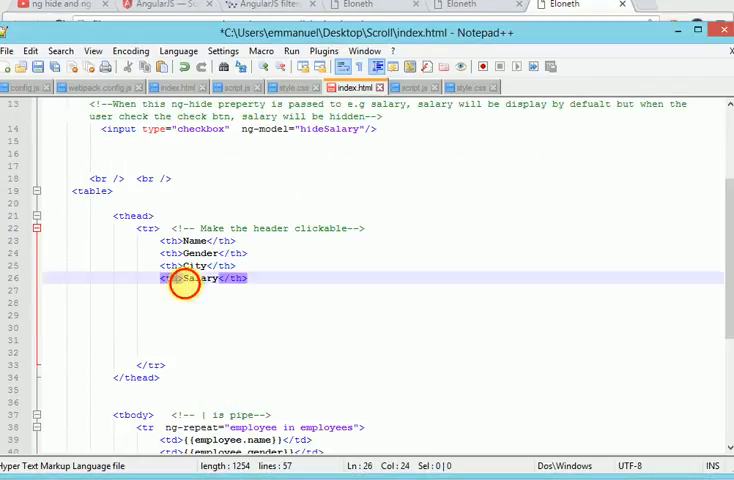
# Give one Salary <th> ng-hide="hideSalary" and a duplicate Salary <th> ng-show="hideSalary"
pyautogui.write('ng')
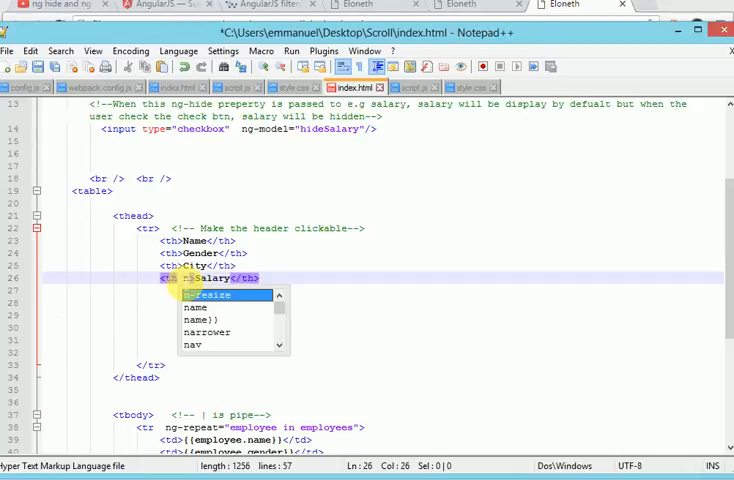
pyautogui.write('g-')
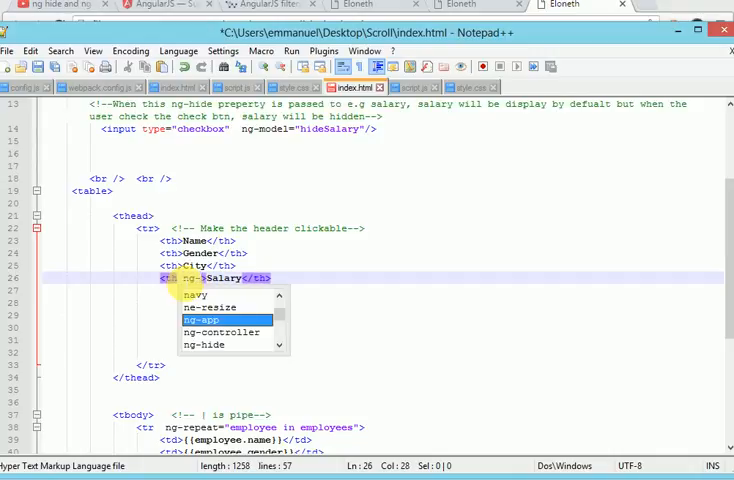
pyautogui.write('hid')
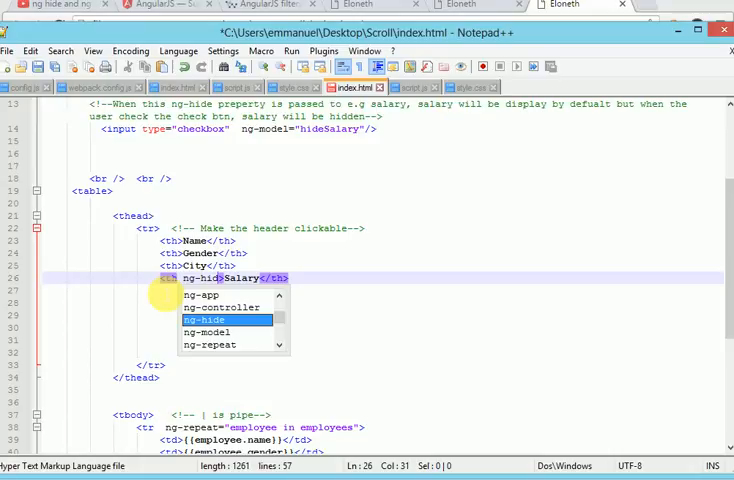
pyautogui.write('e=""')
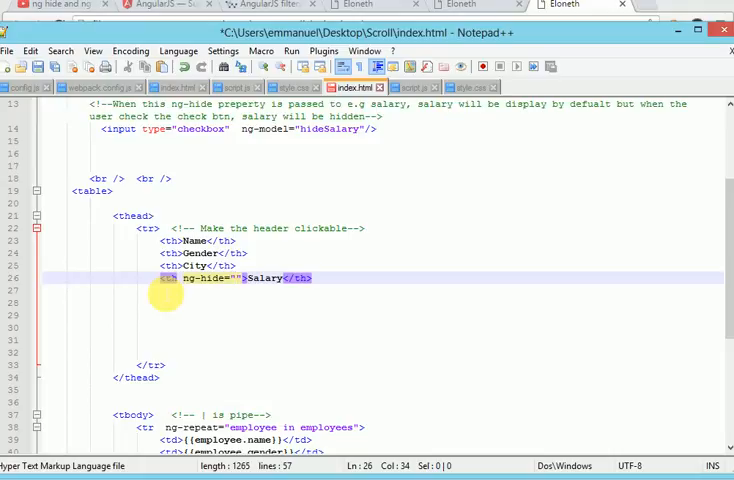
pyautogui.write('hideSalary')
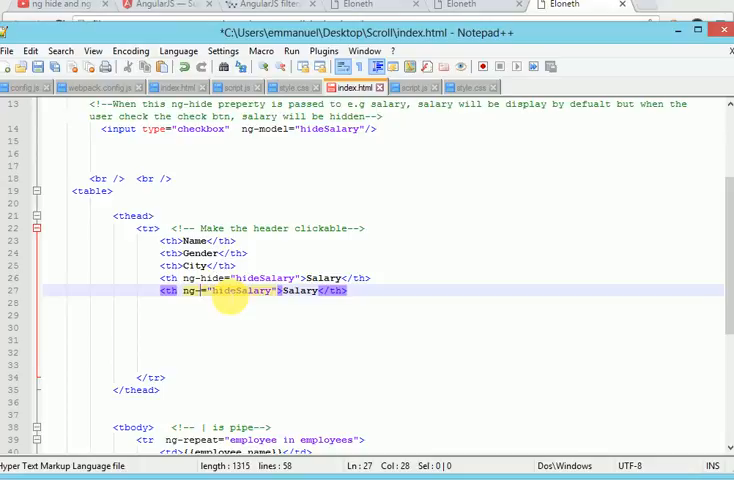
pyautogui.write('show')
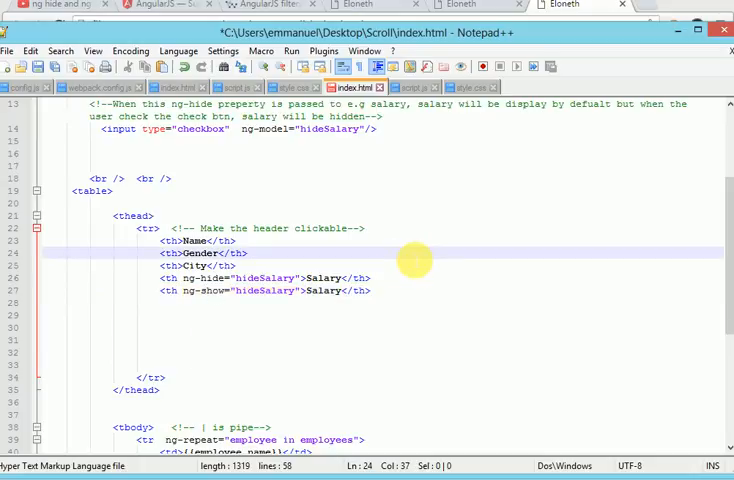
# Add ng-hide="hideSalary" to the salary <td> and a second ng-show="hideSalary" cell containing ---
pyautogui.scroll(-3)
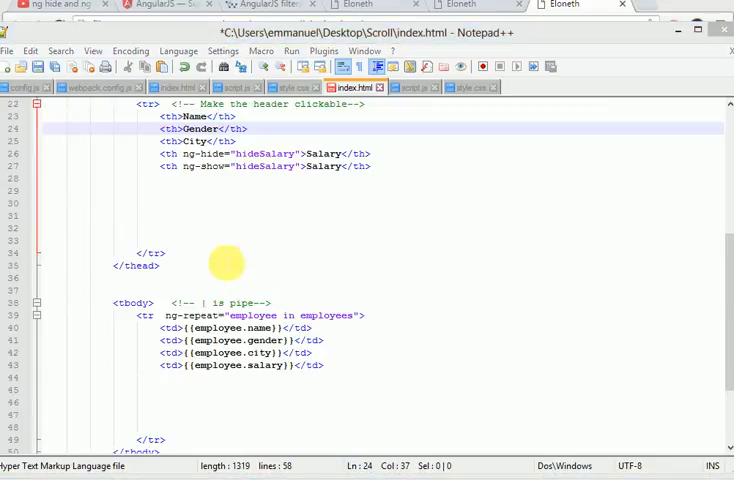
pyautogui.doubleClick(264, 154)
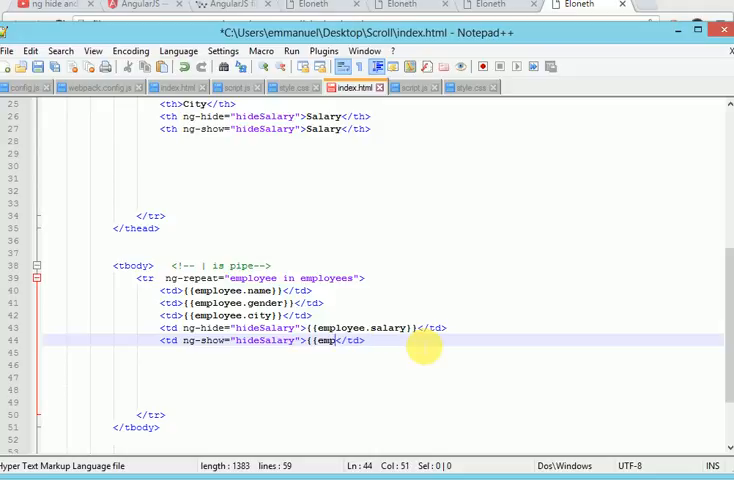
pyautogui.press('BackSpace')
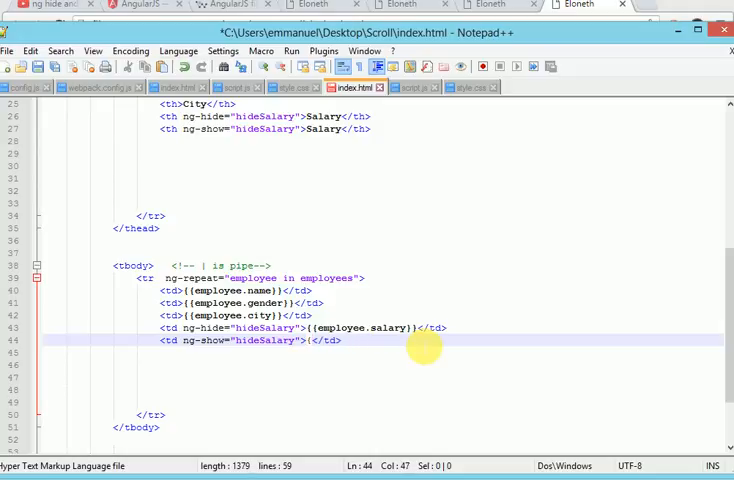
pyautogui.press('Backspace')
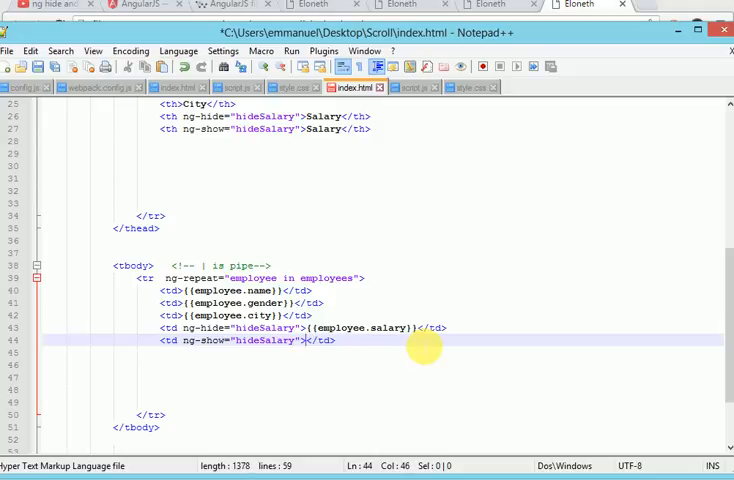
pyautogui.write('---')
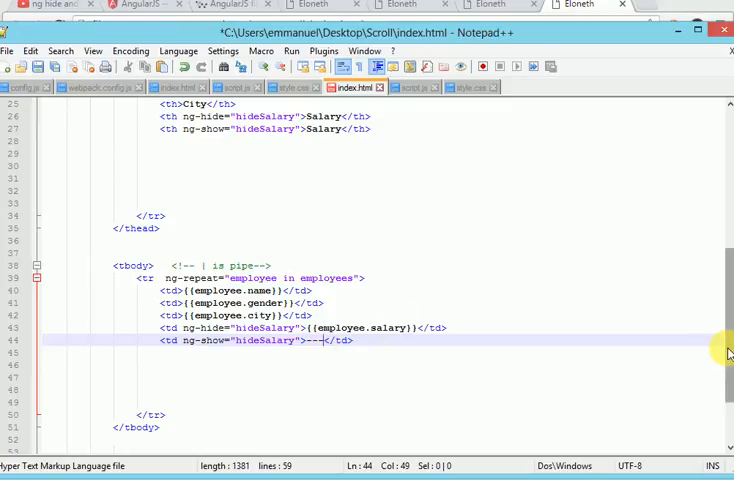
# Label the checkbox with the text Hide Salary after the input
pyautogui.scroll(3)
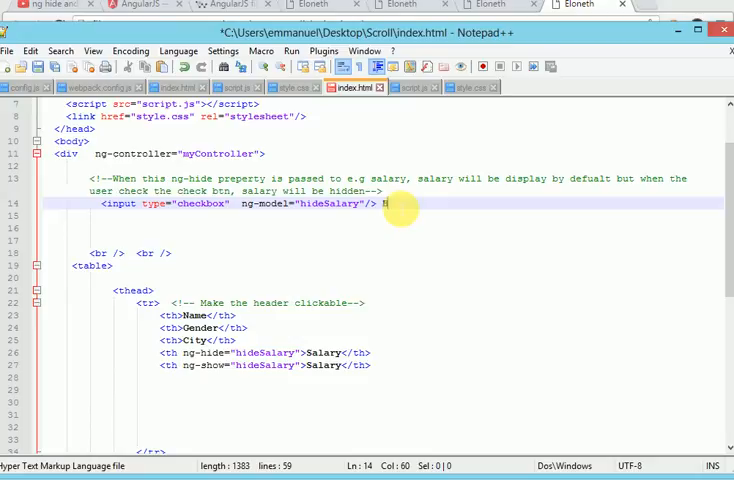
pyautogui.write('Hide S')
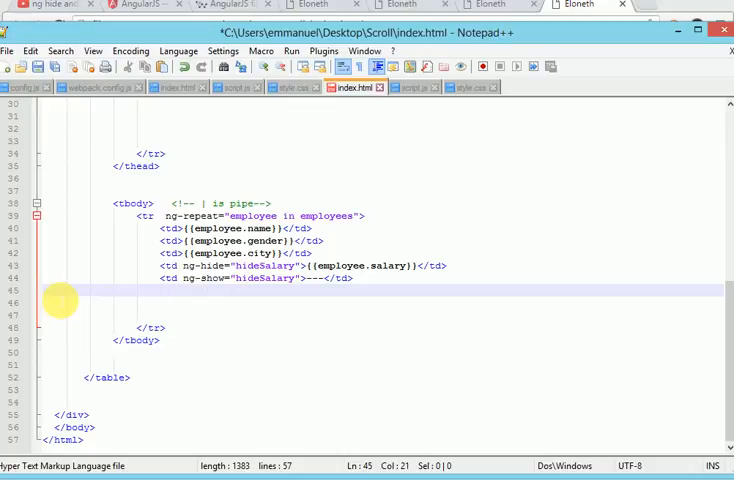
pyautogui.moveTo(58, 68)
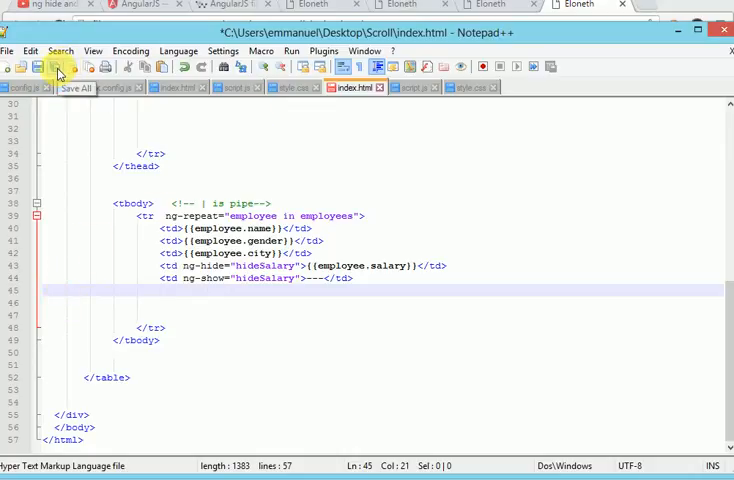
# Save index.html, launch it in Chrome and enable Hide Salary so every salary shows dashes
pyautogui.click(324, 52)
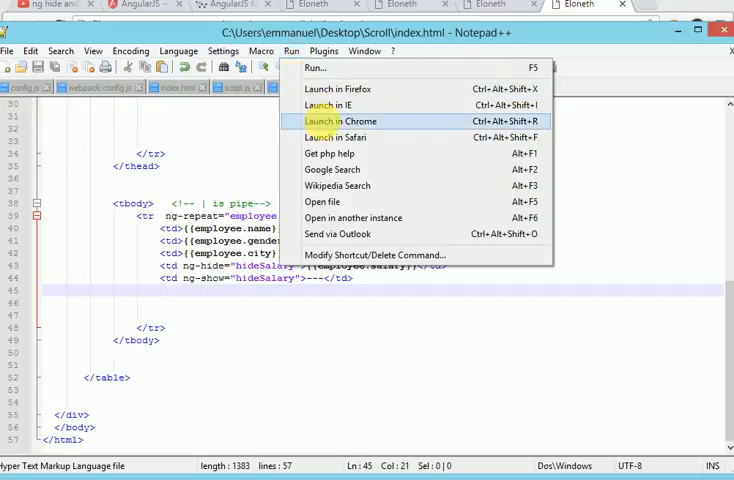
pyautogui.click(348, 120)
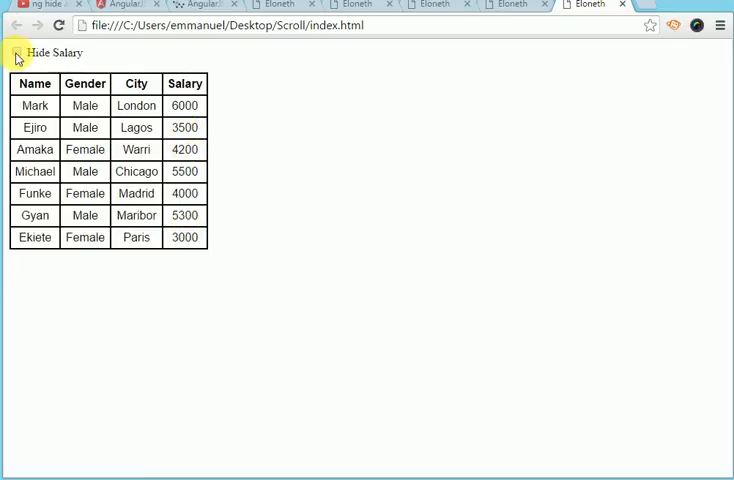
pyautogui.click(16, 52)
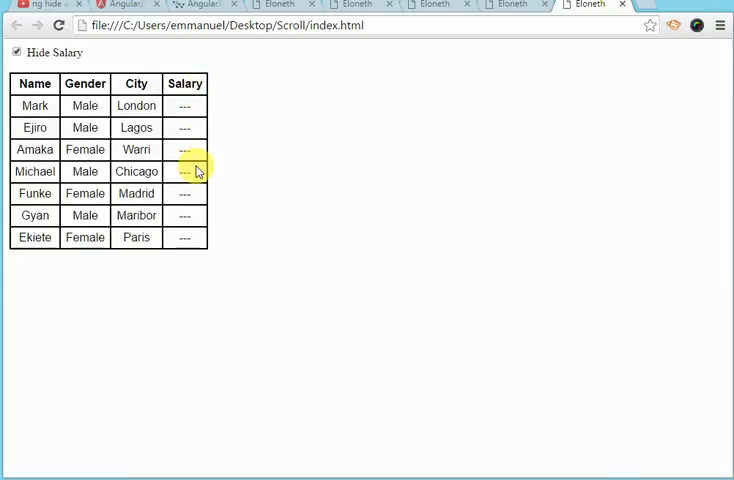
pyautogui.moveTo(198, 160)
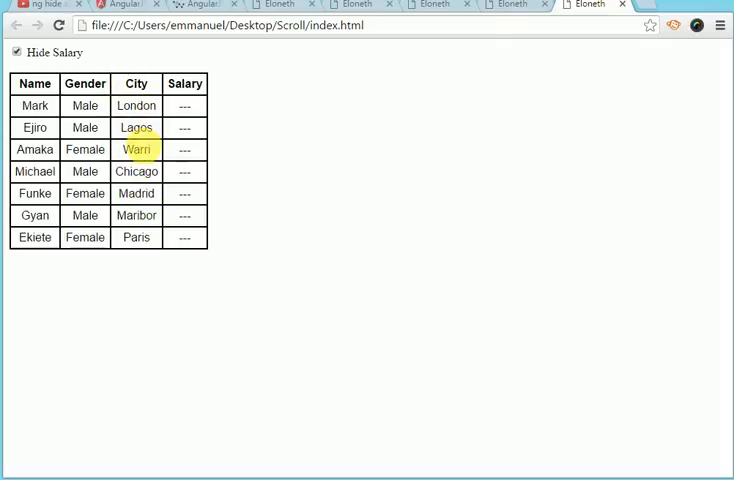
pyautogui.click(136, 172)
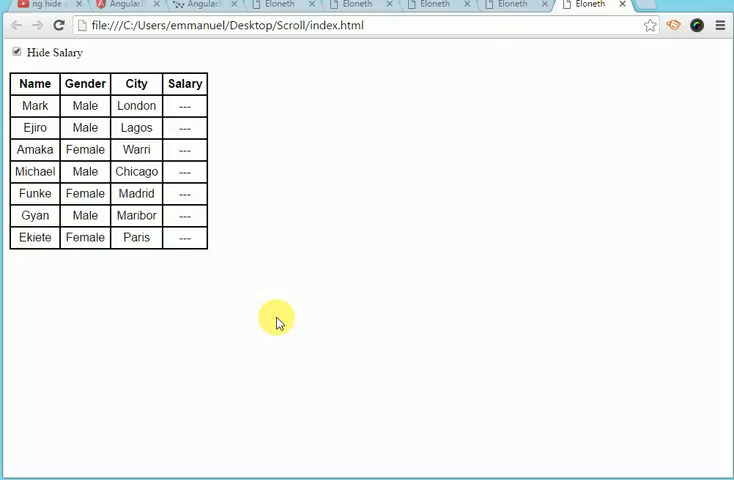
pyautogui.moveTo(252, 392)
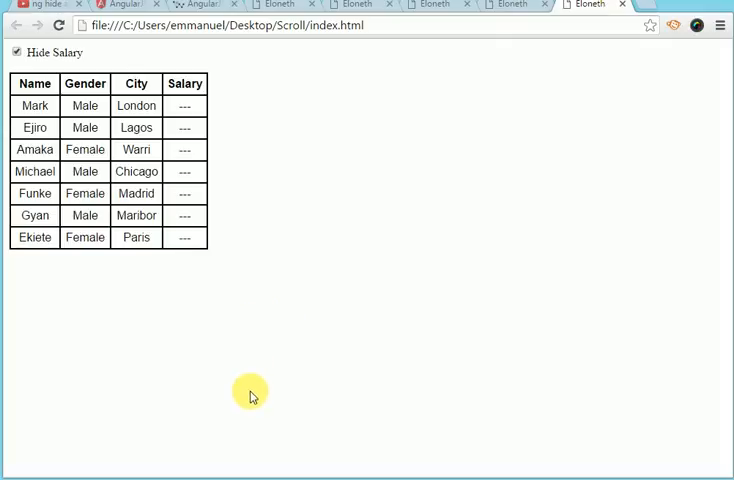